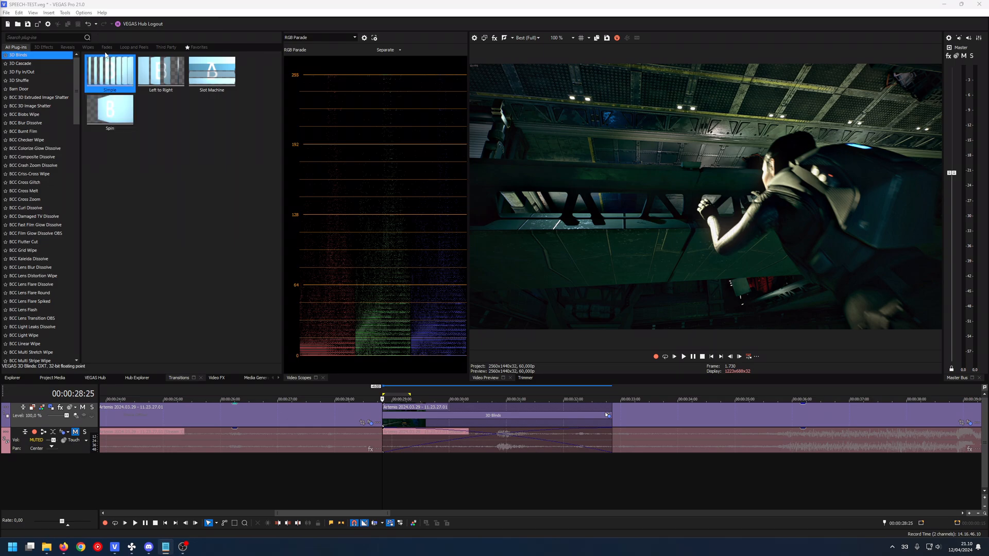
- In Video preferences, set the Dynamic RAM Preview maximum to 0 MB and confirm
left_click(82, 12)
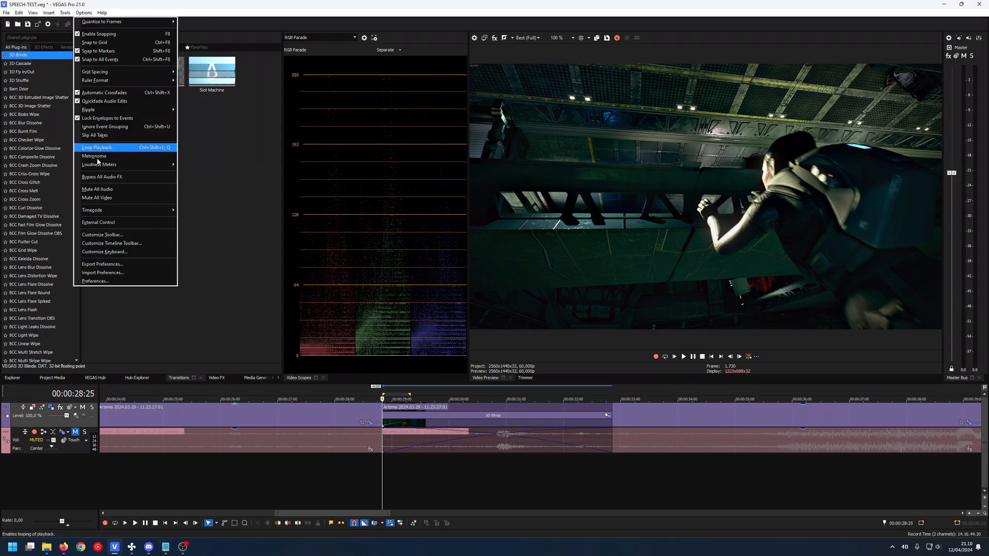
left_click(95, 281)
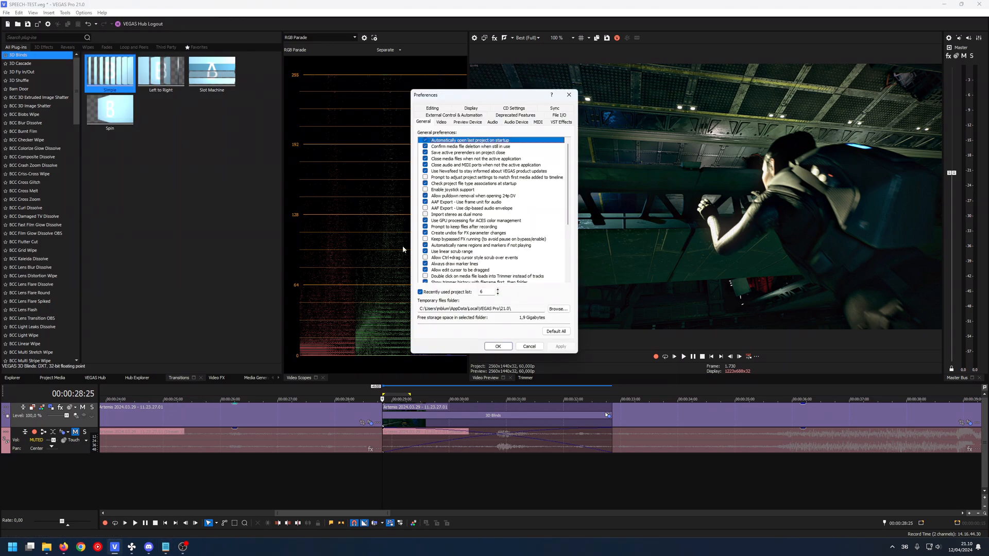
left_click(440, 121)
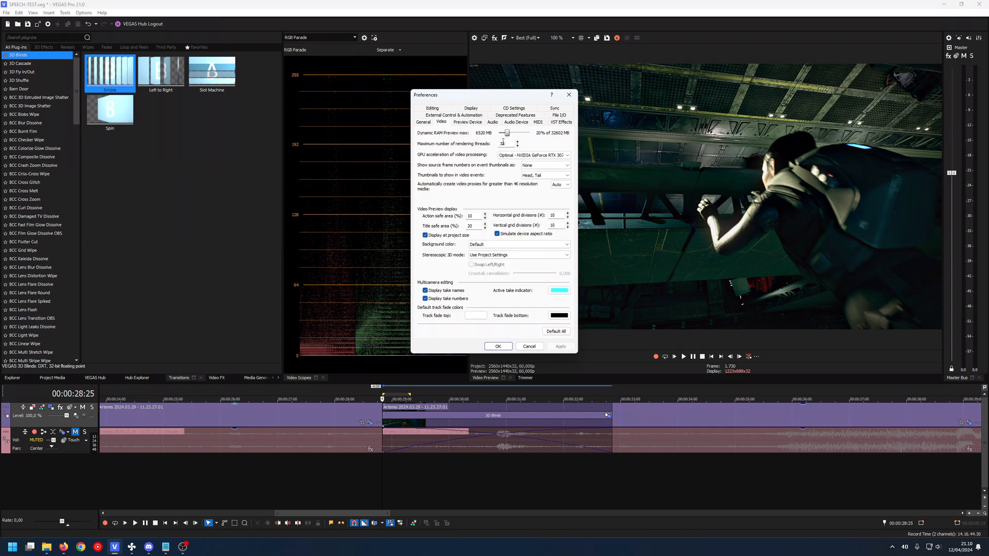
left_click_drag(506, 133, 525, 133)
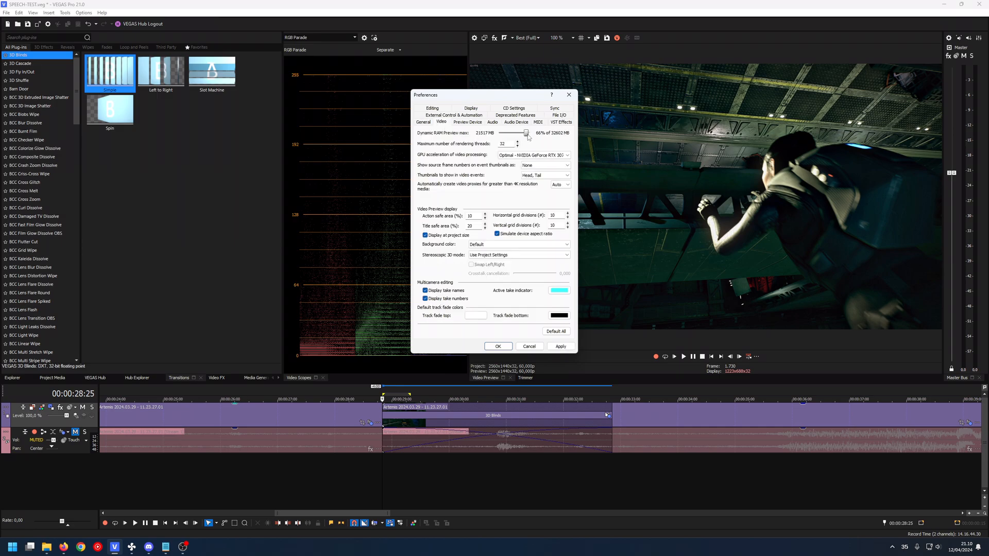
left_click_drag(525, 133, 499, 132)
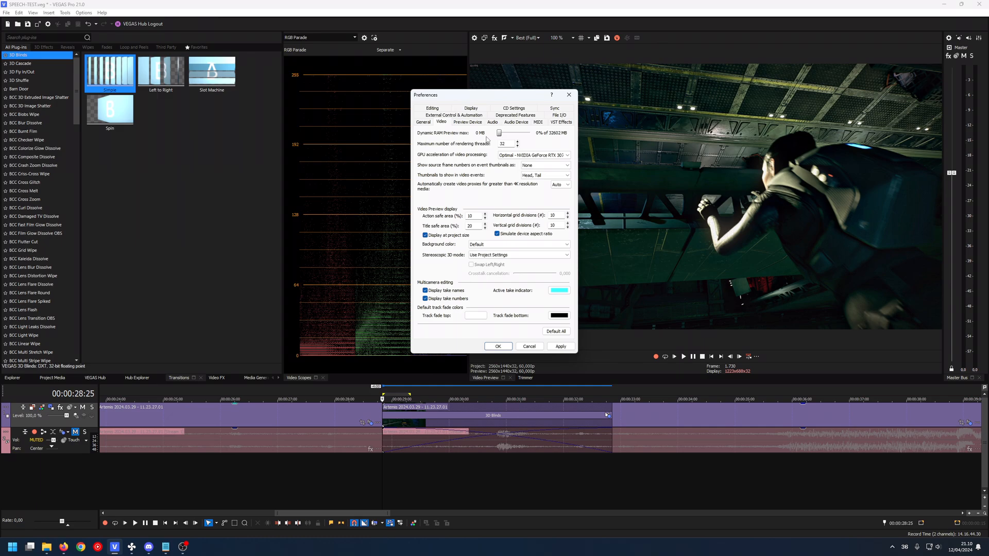
left_click(497, 346)
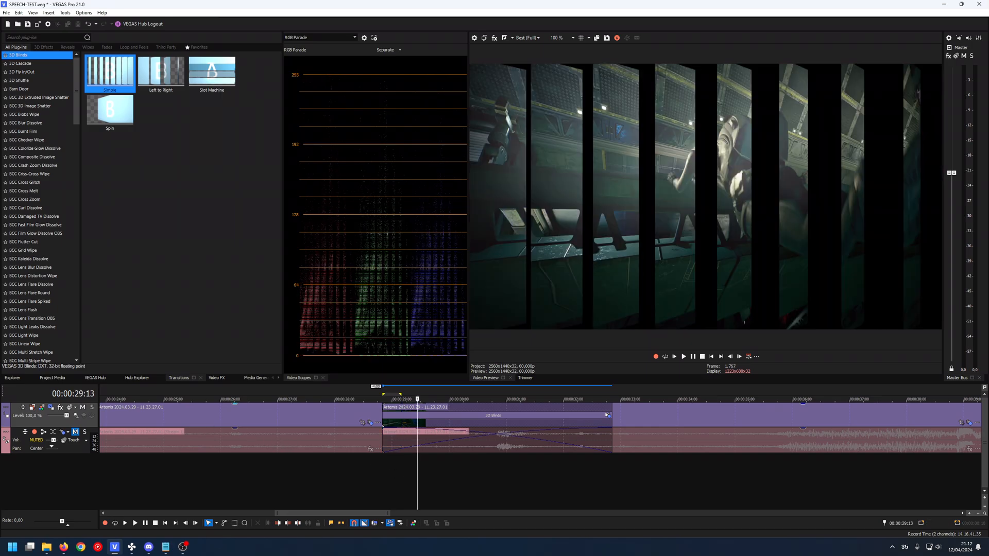
- Open the Options menu after playing into the 3D Blinds transition
left_click(82, 12)
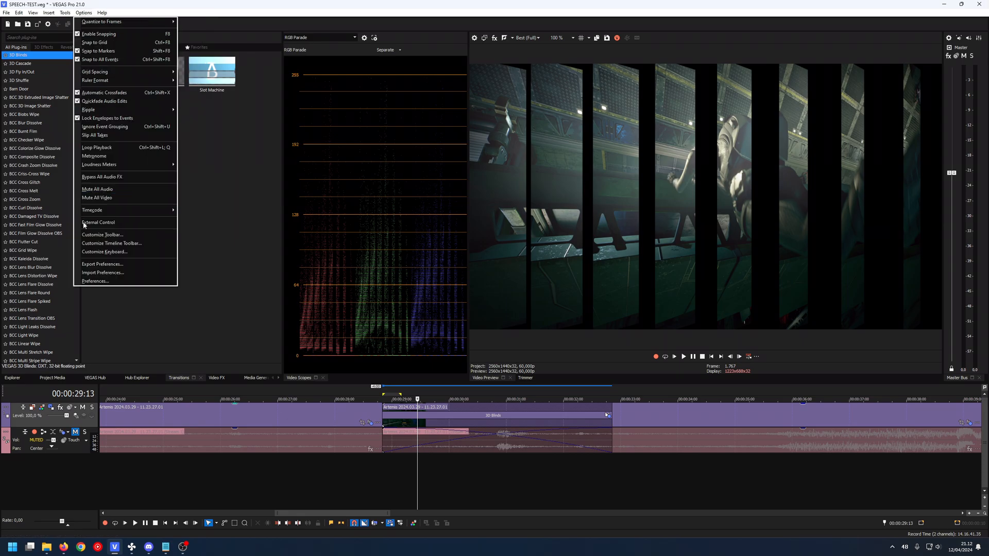
- In Video preferences, set the Dynamic RAM Preview maximum to 632 MB and confirm
left_click(95, 281)
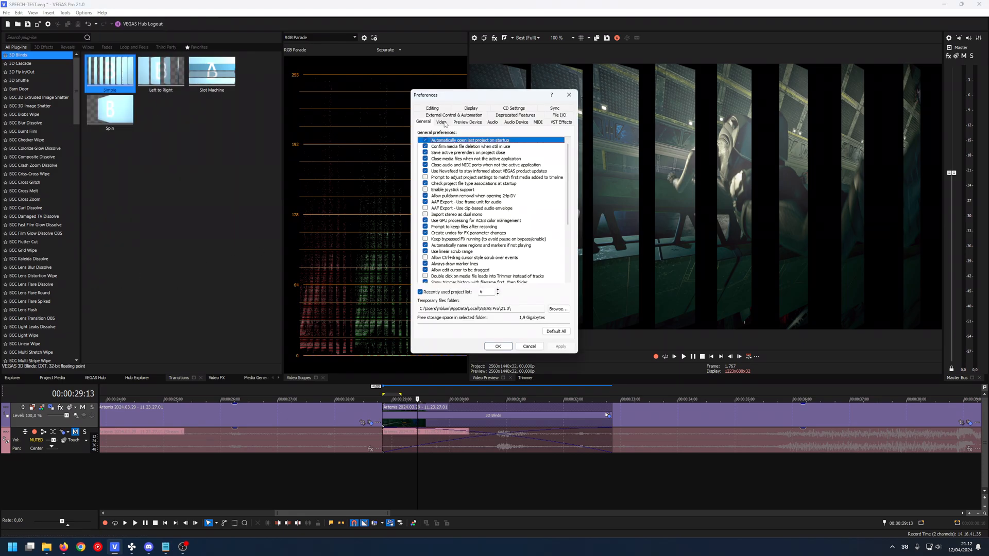
left_click(441, 121)
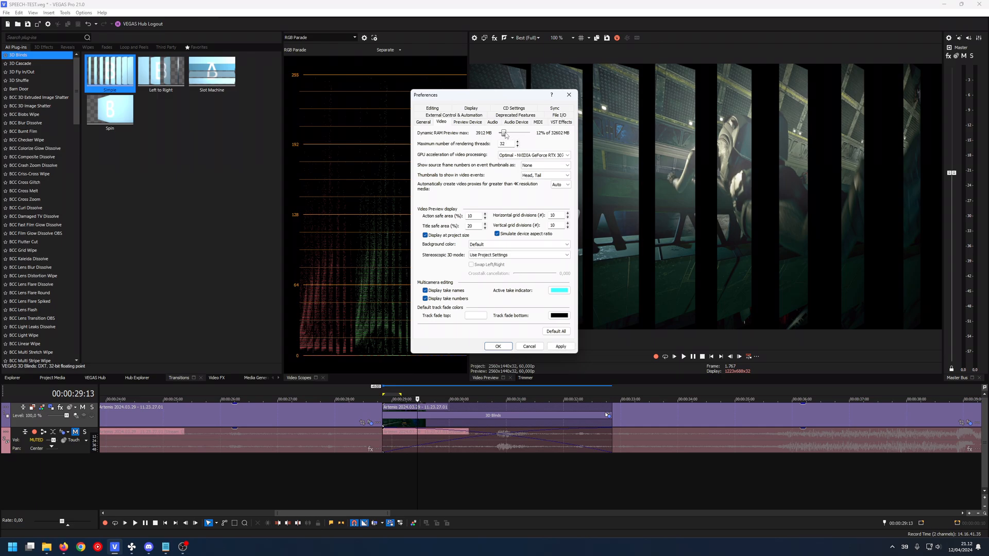
left_click_drag(505, 133, 500, 133)
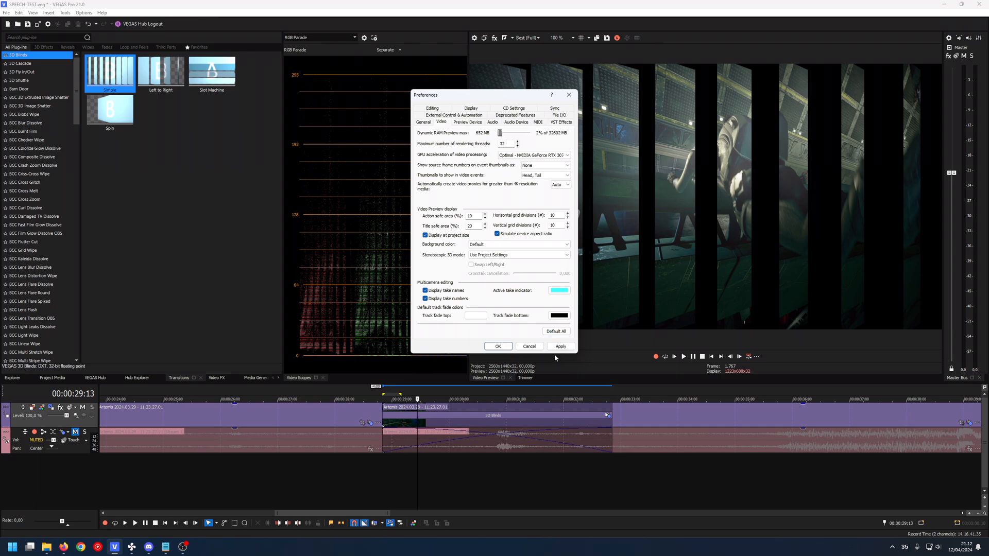
left_click(497, 346)
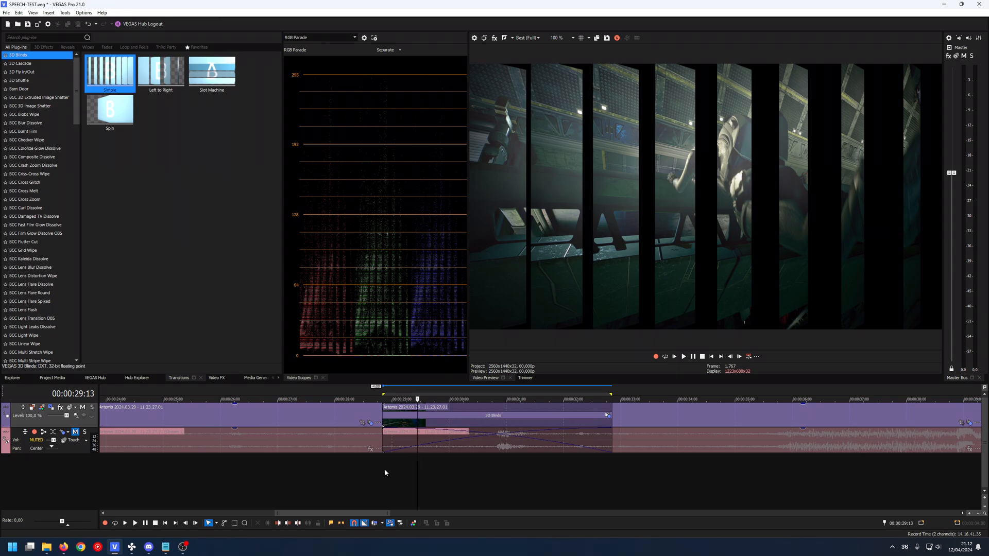
- Mark a timeline region from 00:00:28:25 to 00:00:29:12 over the transition start
left_click(386, 399)
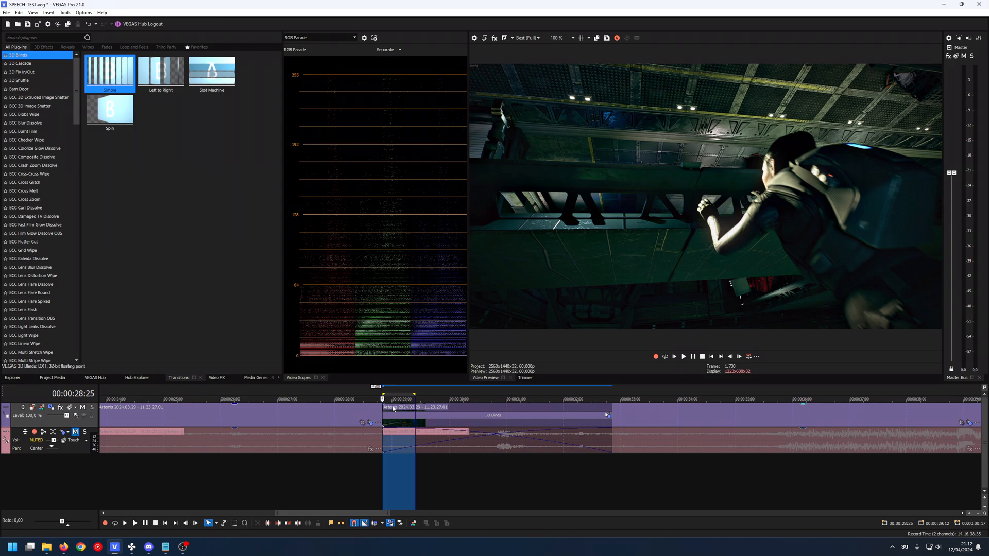
mouse_move(615, 402)
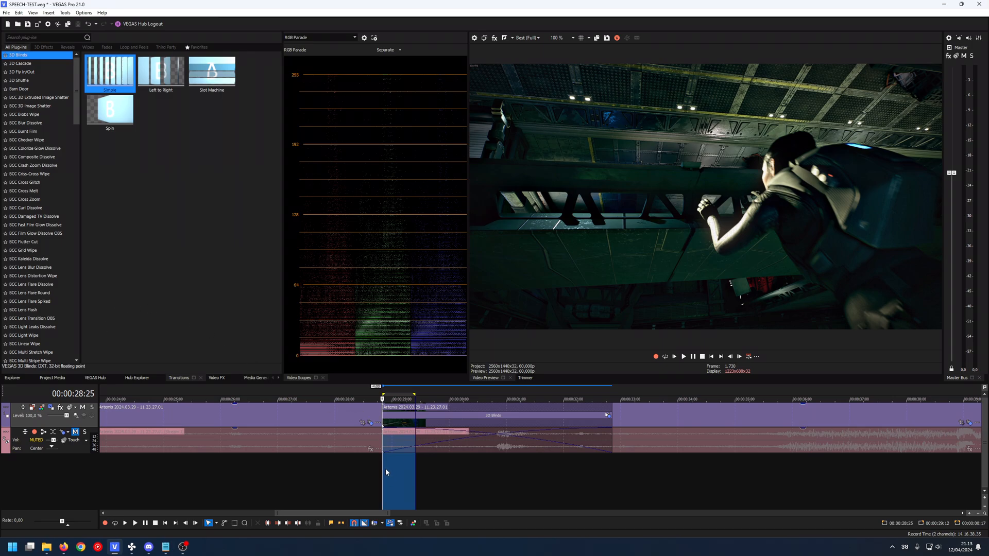
mouse_move(426, 423)
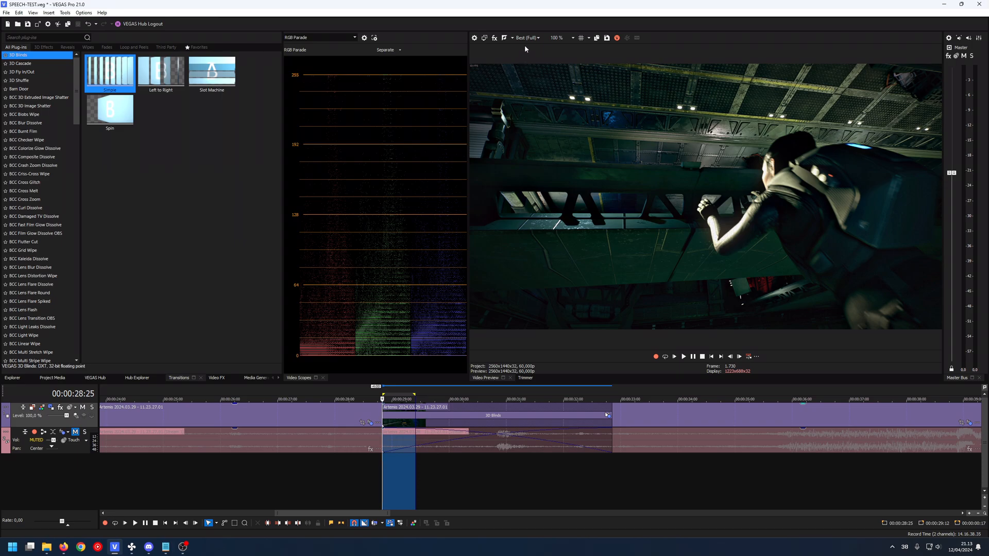
mouse_move(525, 38)
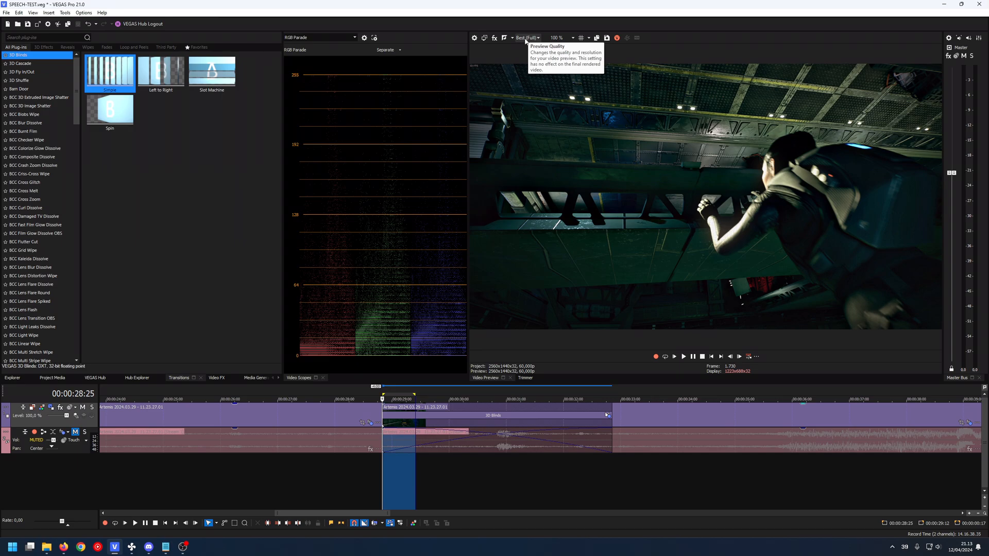
- Change the Video Preview quality setting, then click on the timeline near the transition
left_click(526, 37)
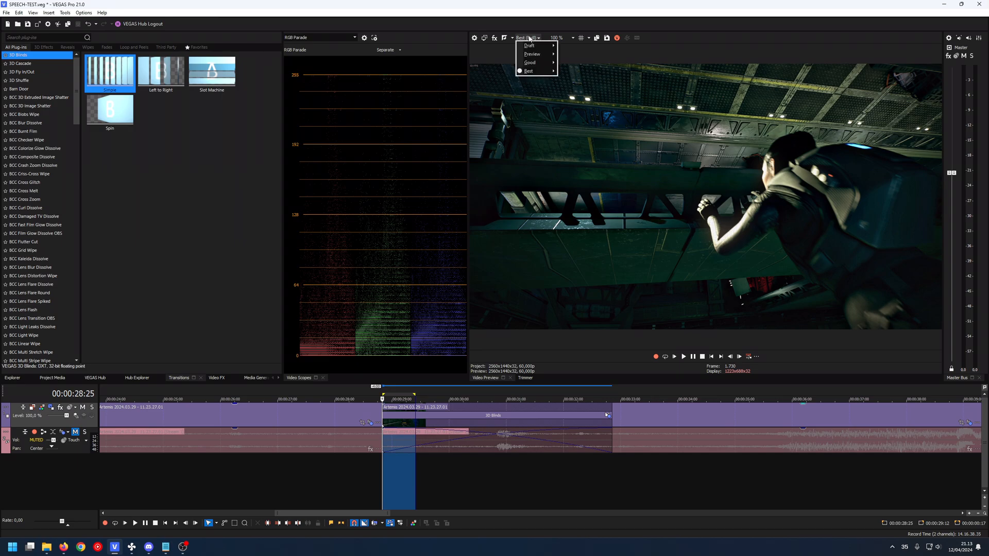
mouse_move(530, 45)
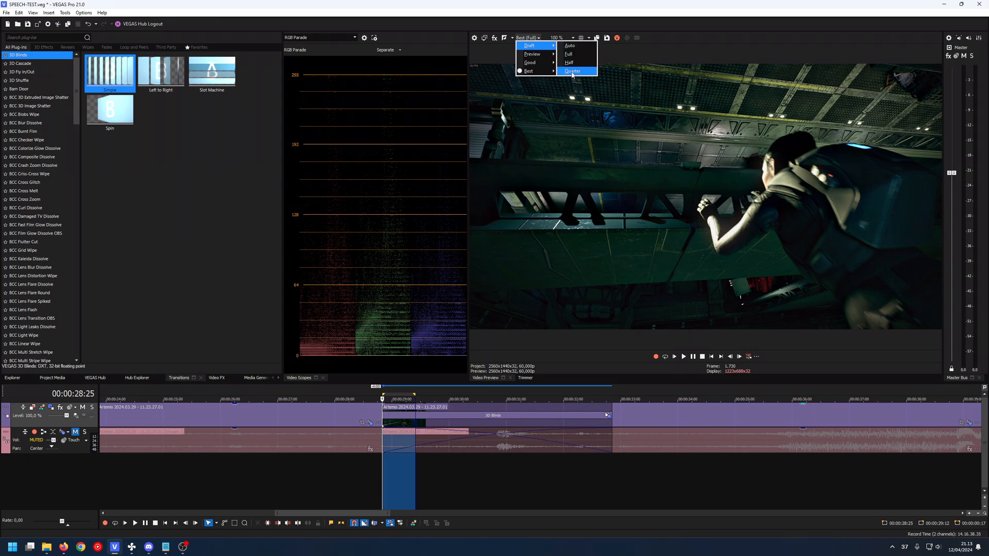
left_click(572, 71)
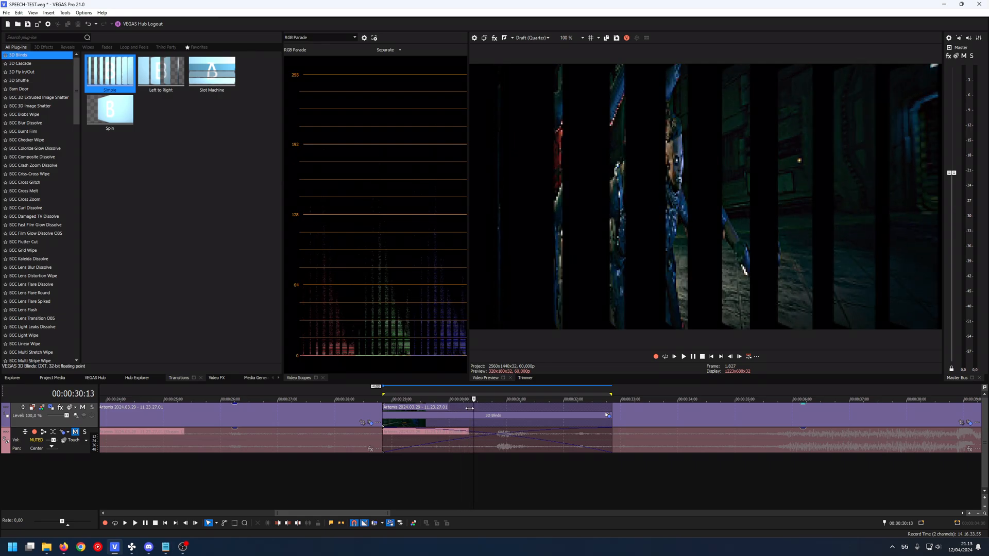
left_click(491, 399)
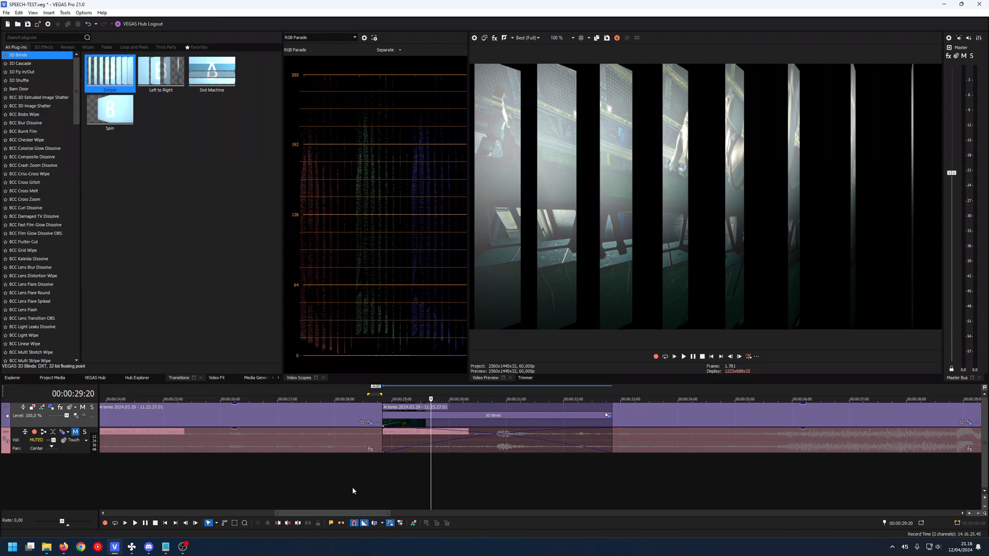
mouse_move(396, 441)
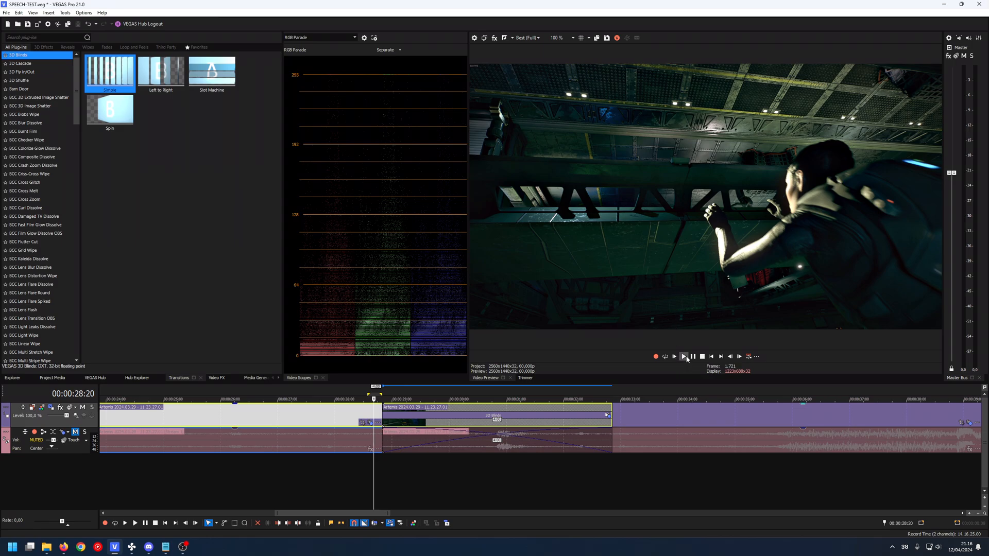
mouse_move(683, 356)
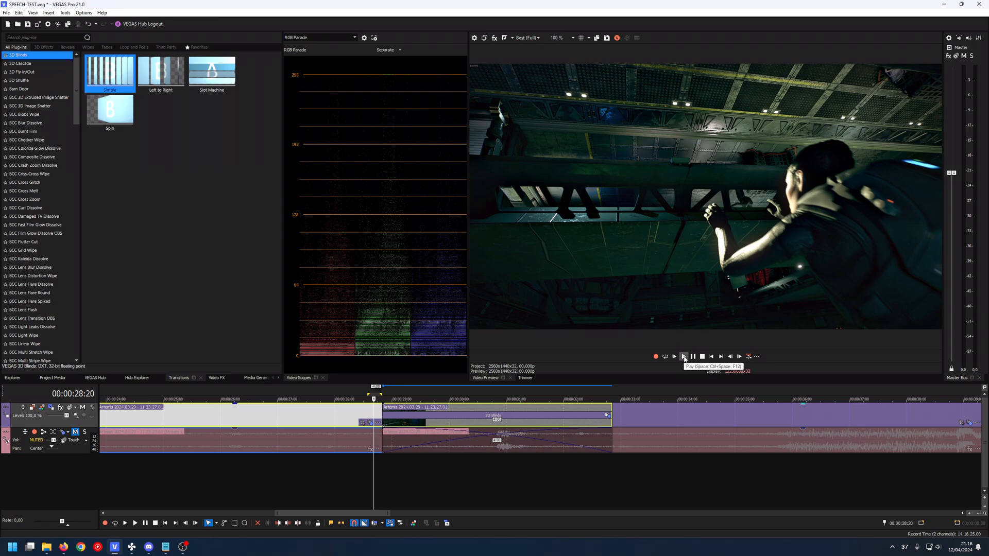
- Play the 3D Blinds transition section in real time, then stop playback
left_click(682, 357)
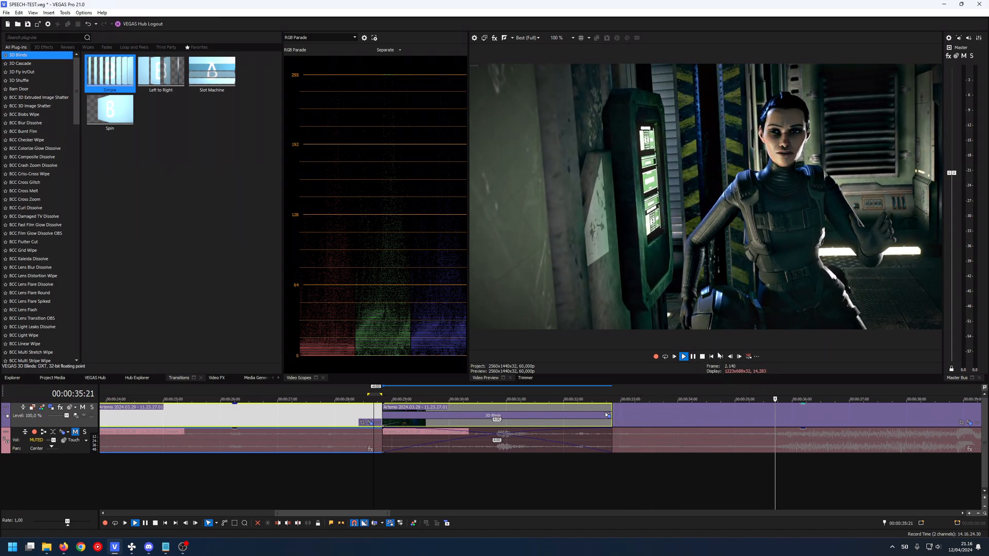
left_click(702, 356)
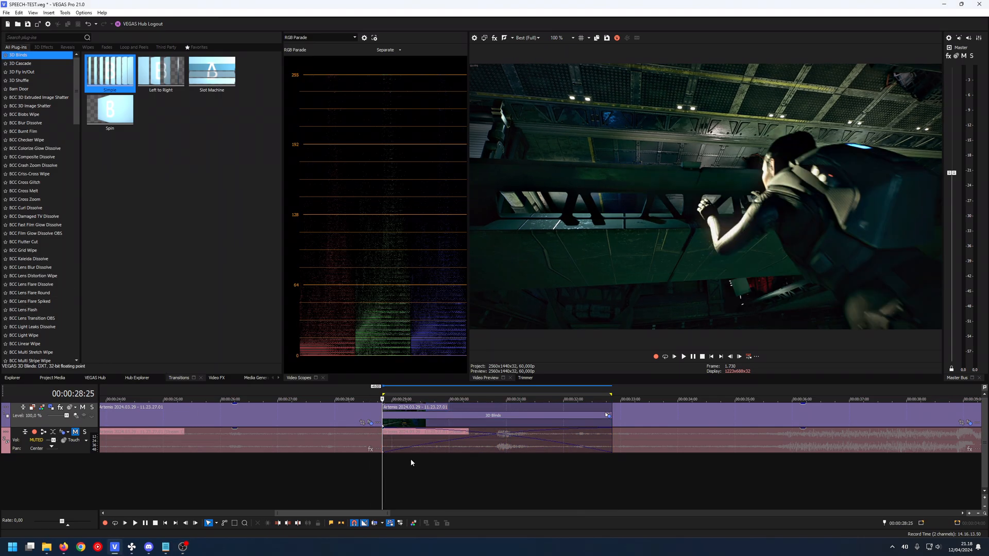
mouse_move(699, 368)
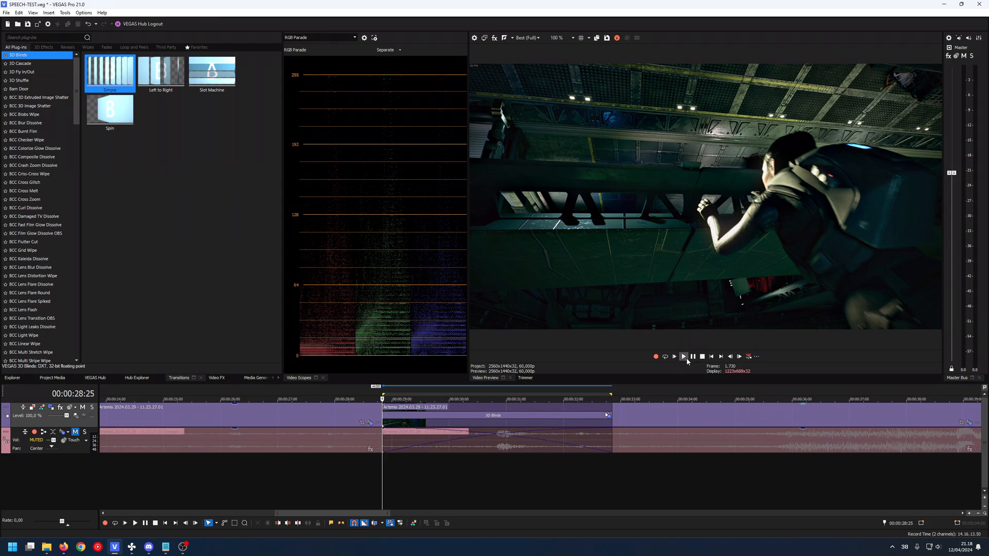
- Start playback of the 3D Blinds transition section again from the preview transport
left_click(682, 357)
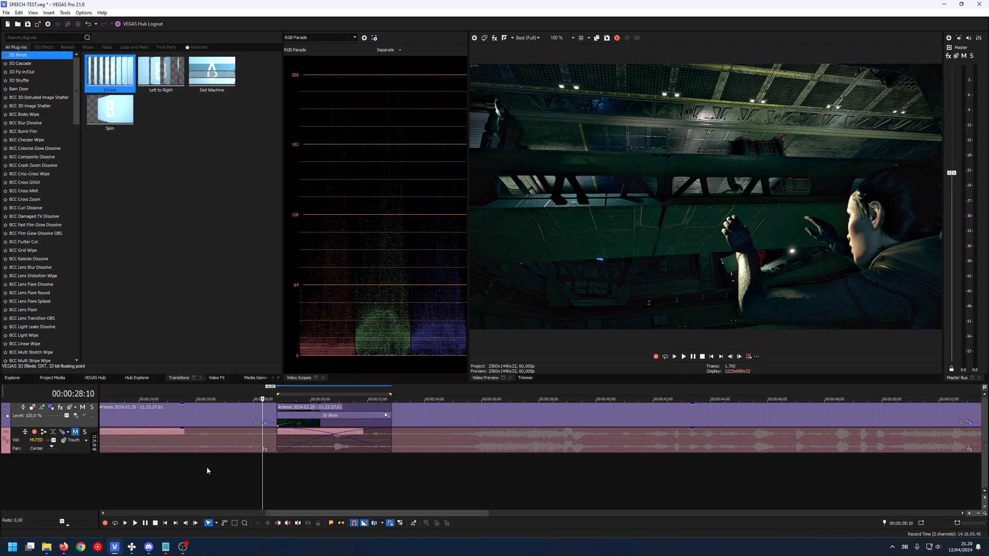
mouse_move(169, 497)
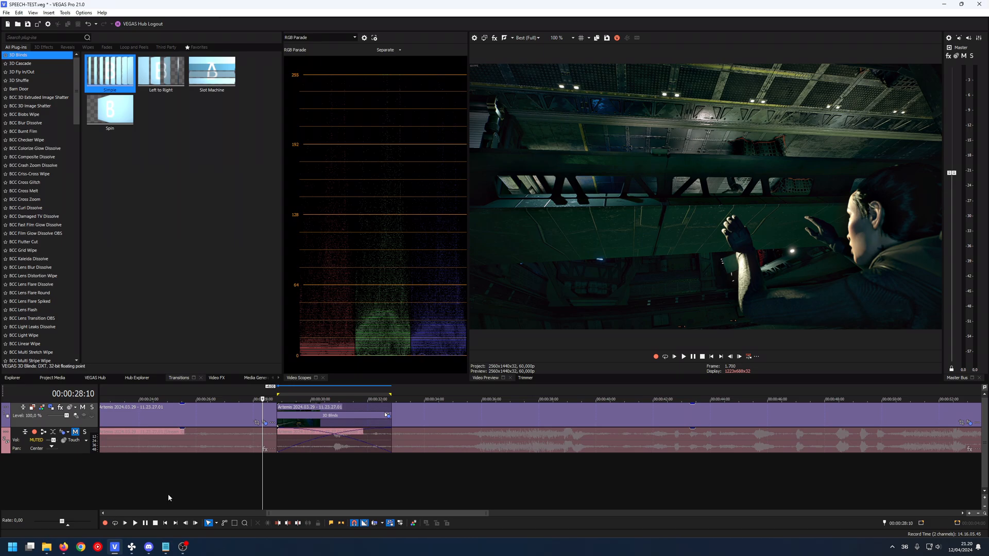
mouse_move(71, 502)
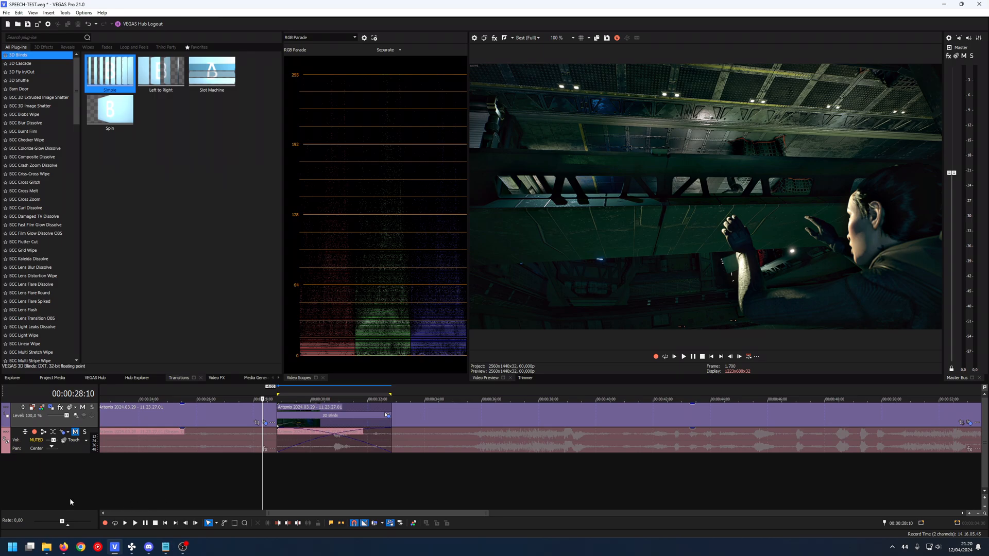
mouse_move(98, 480)
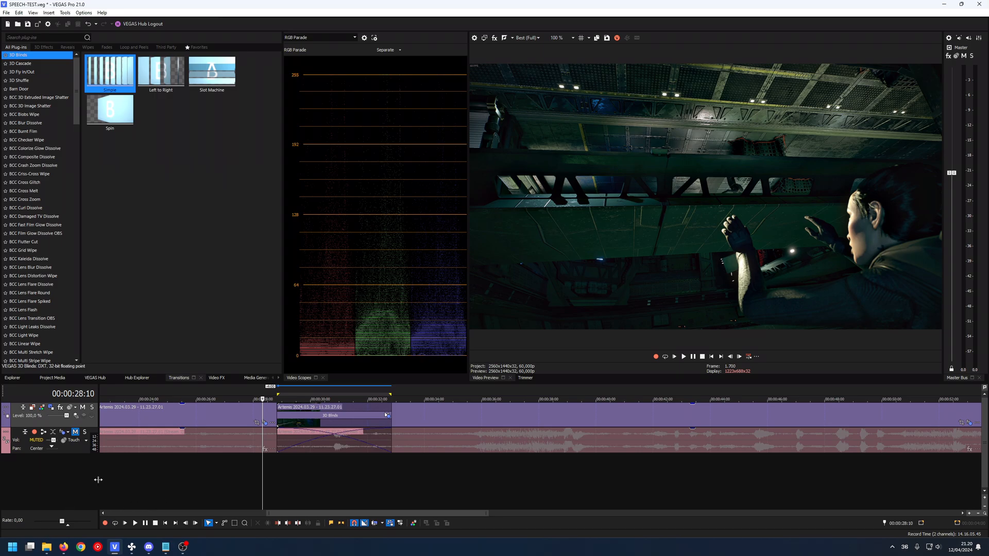
mouse_move(152, 417)
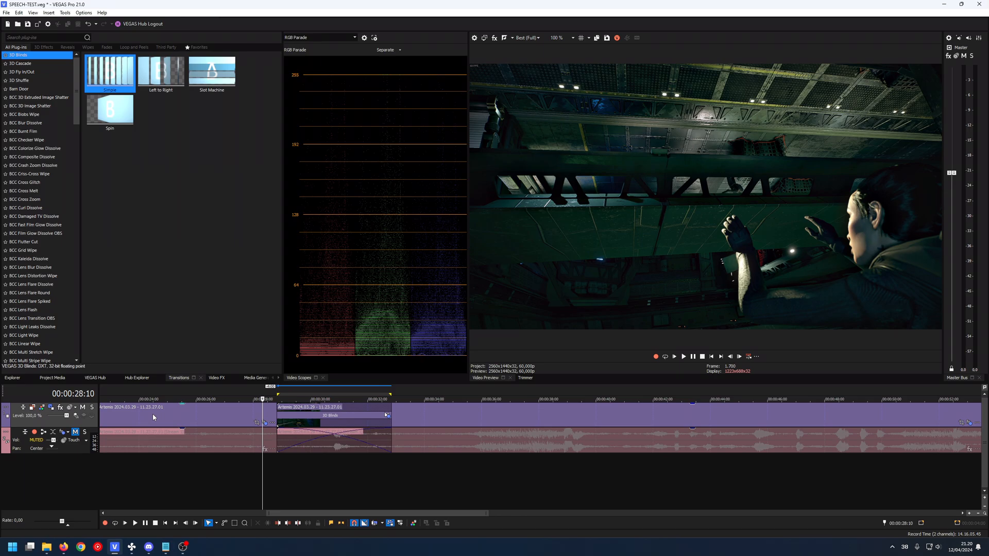
mouse_move(160, 406)
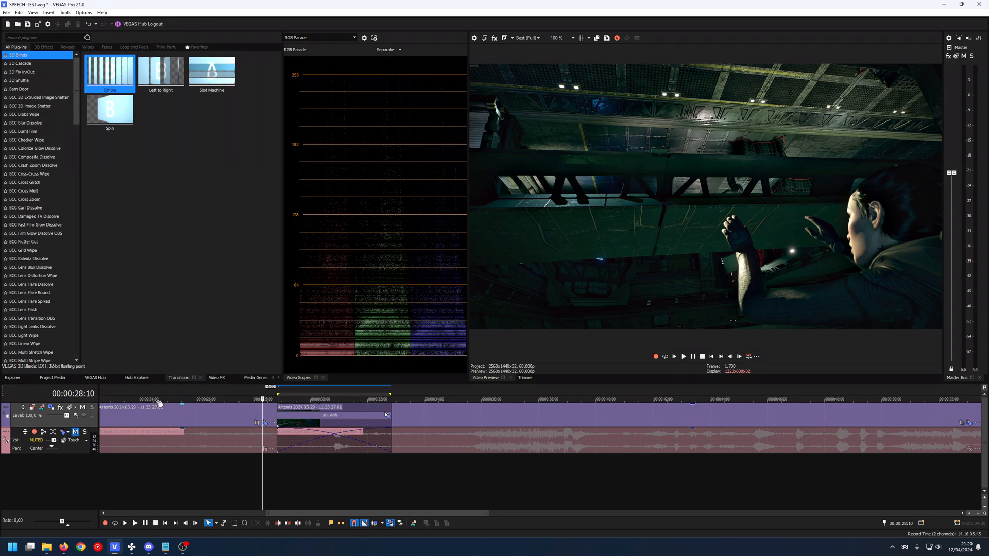
mouse_move(165, 364)
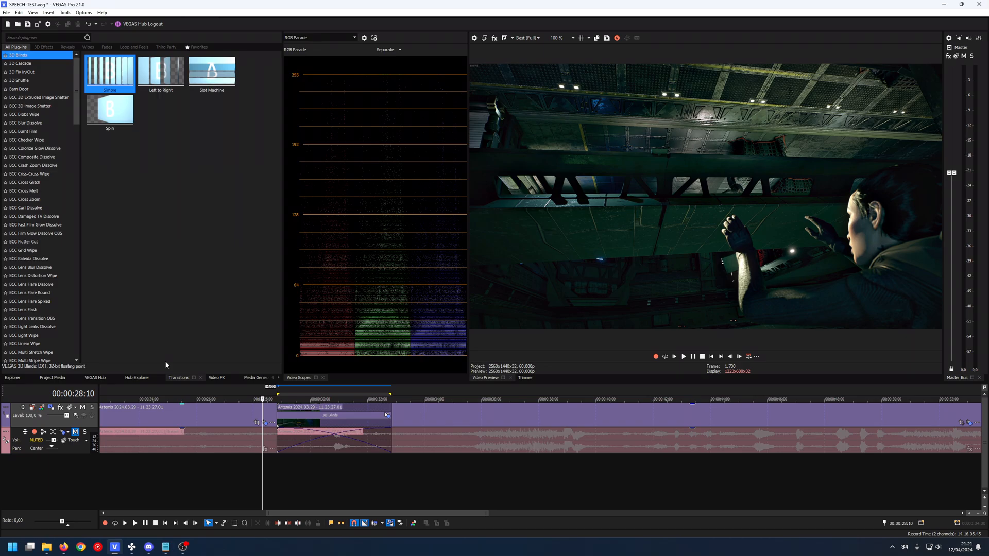
mouse_move(239, 426)
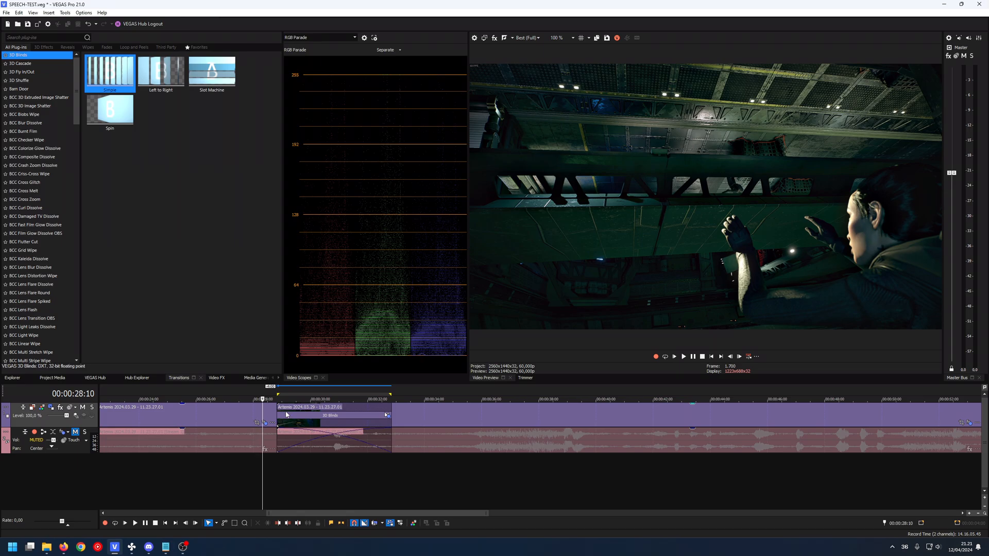
mouse_move(290, 421)
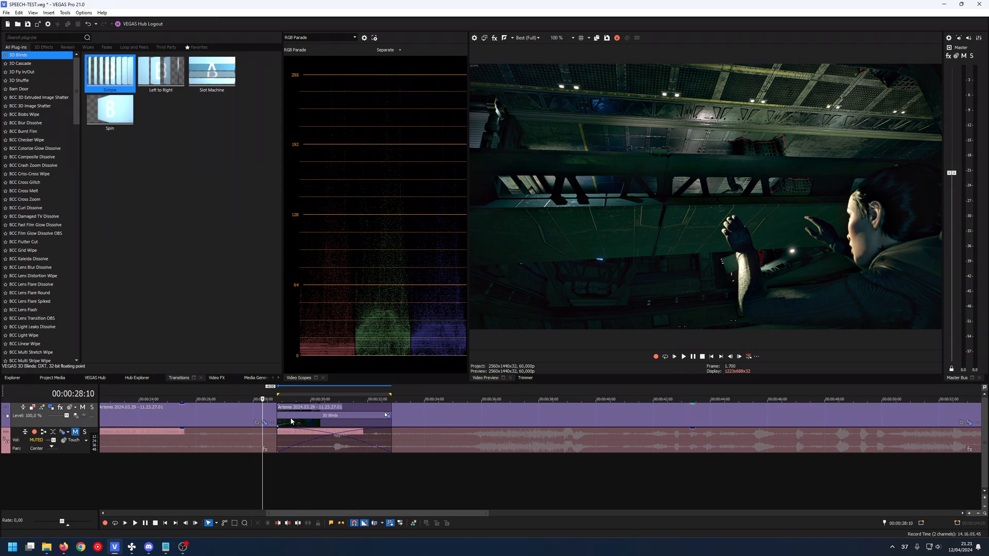
mouse_move(279, 474)
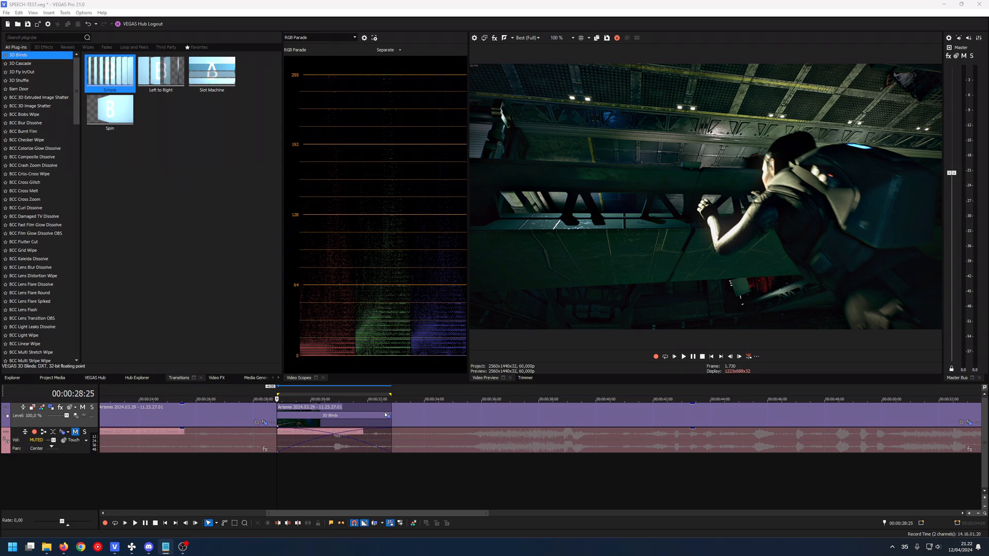
mouse_move(97, 484)
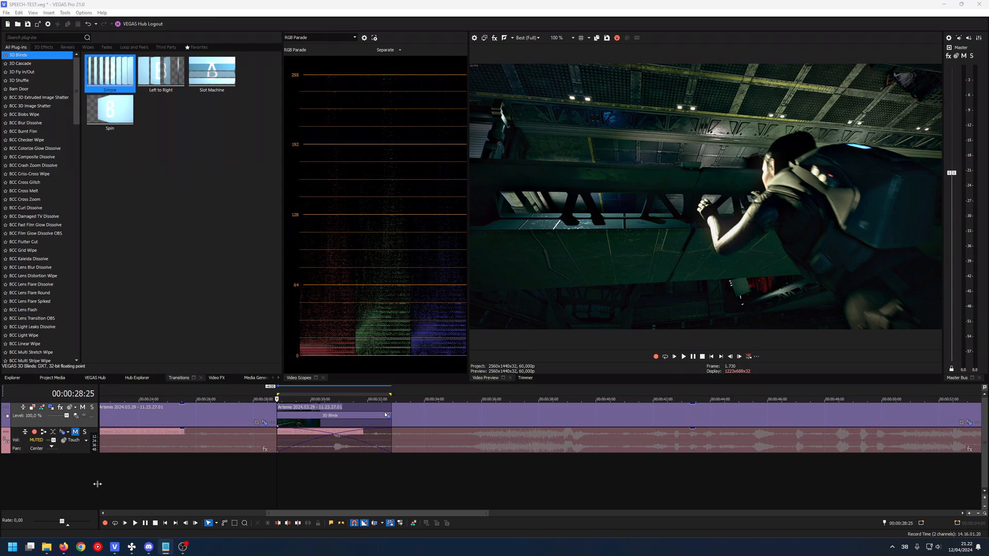